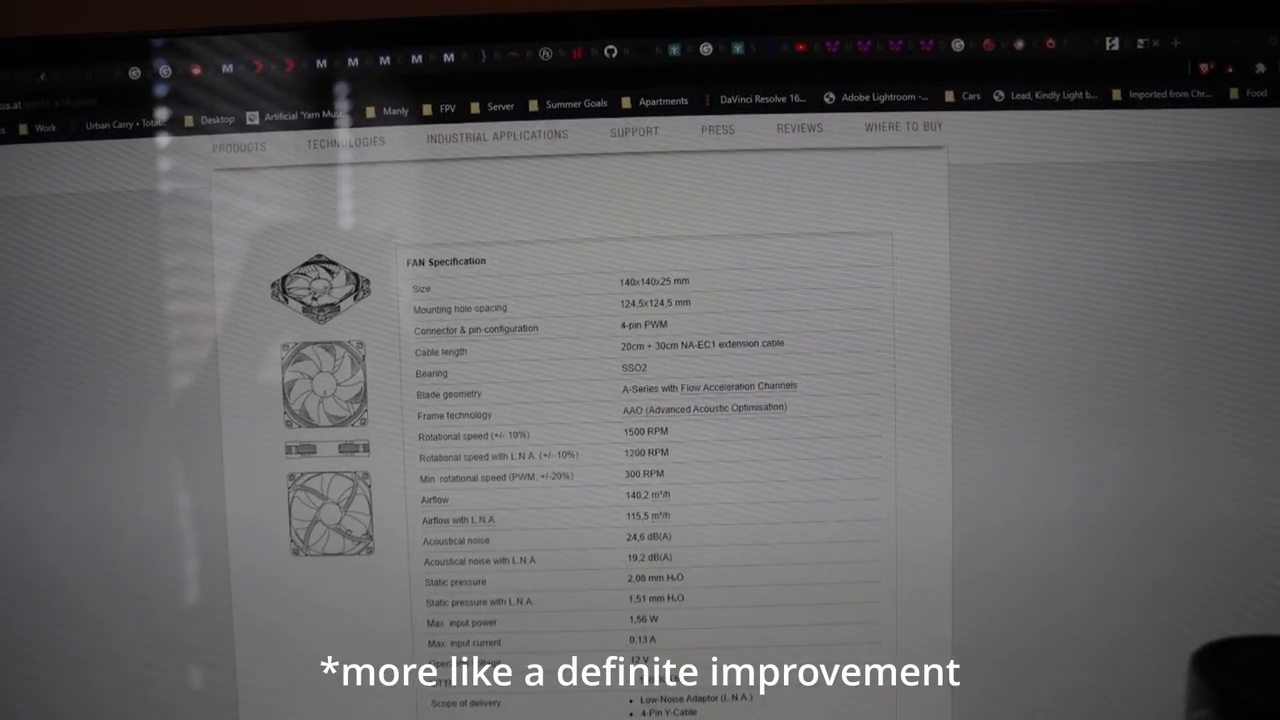
scroll("down", 3)
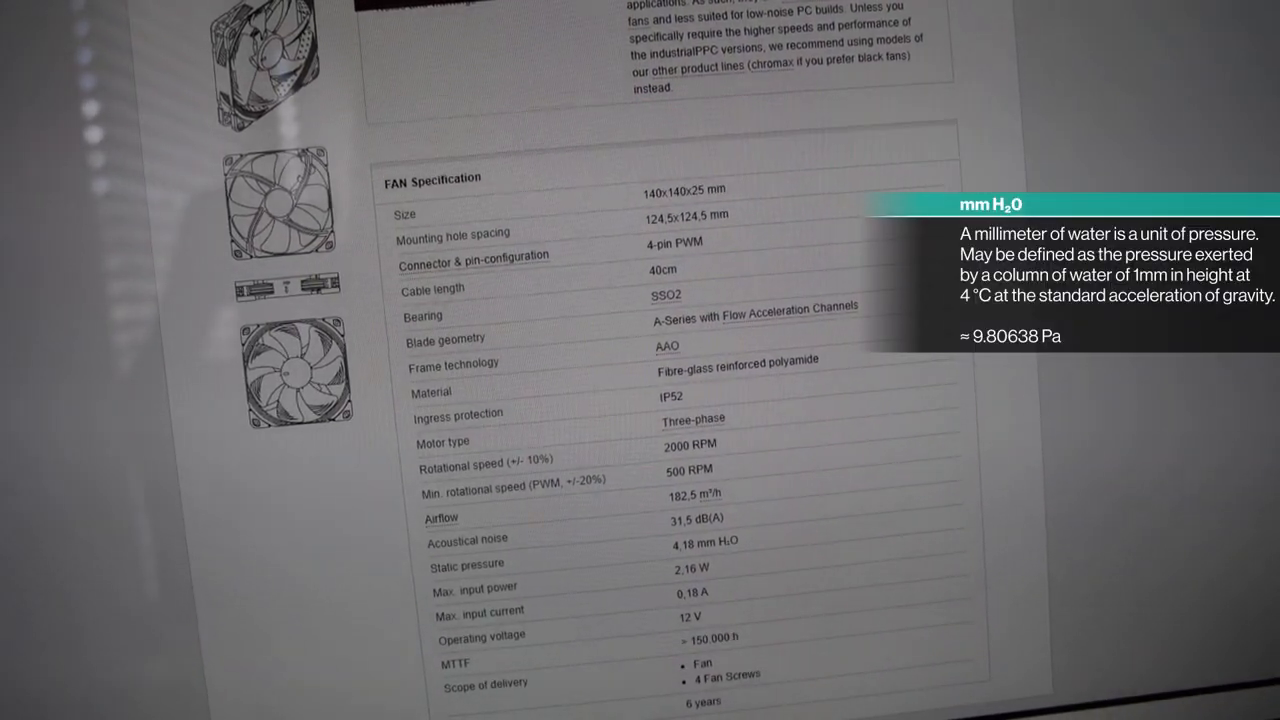
scroll("down", 3)
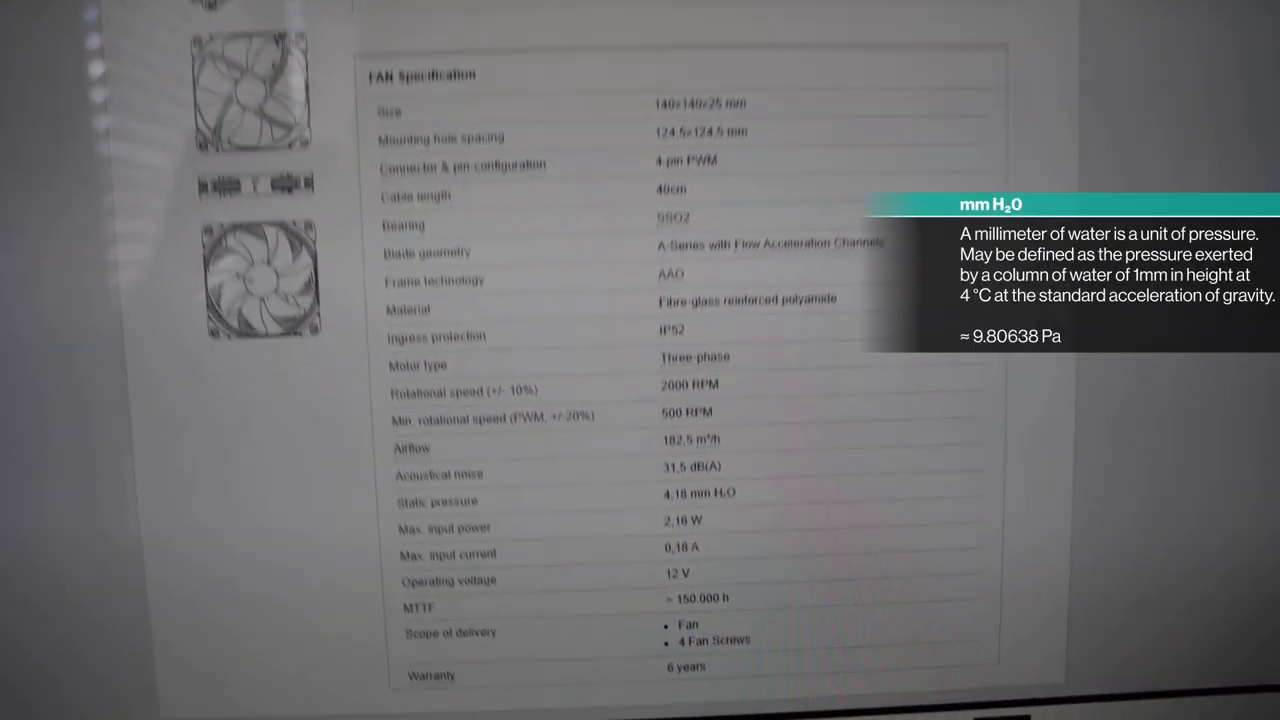